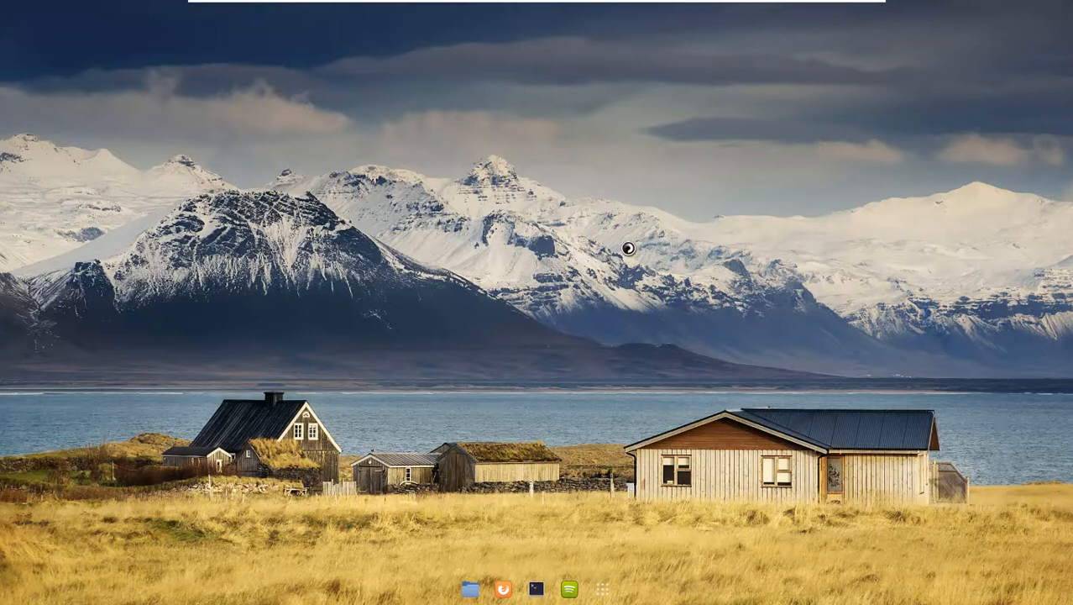
# - Open a root terminal window from the dock and start typing a sudo command
pyautogui.click(536, 589)
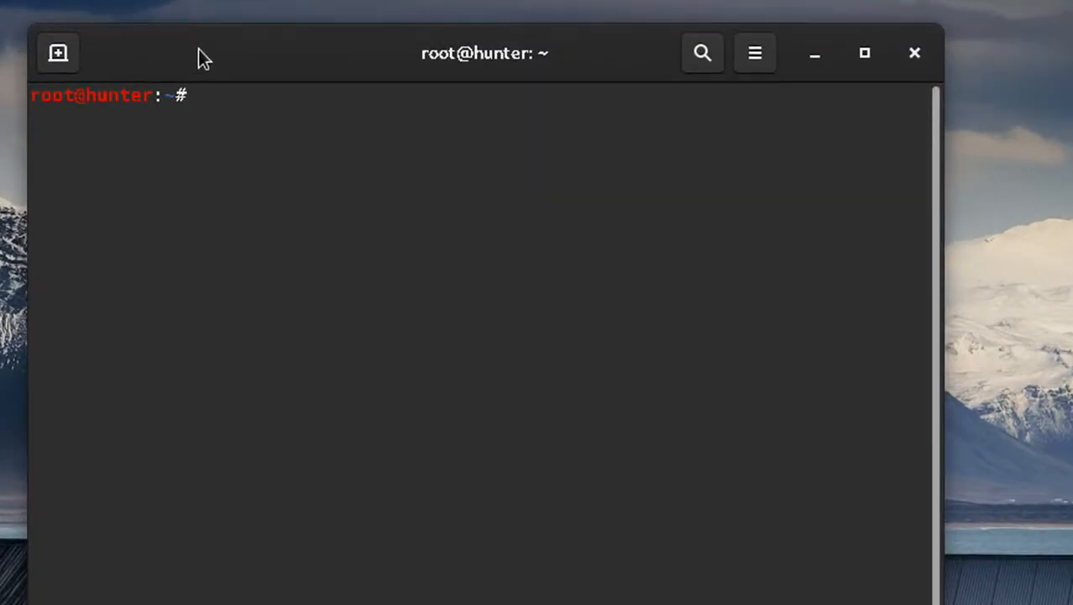
pyautogui.moveTo(364, 96)
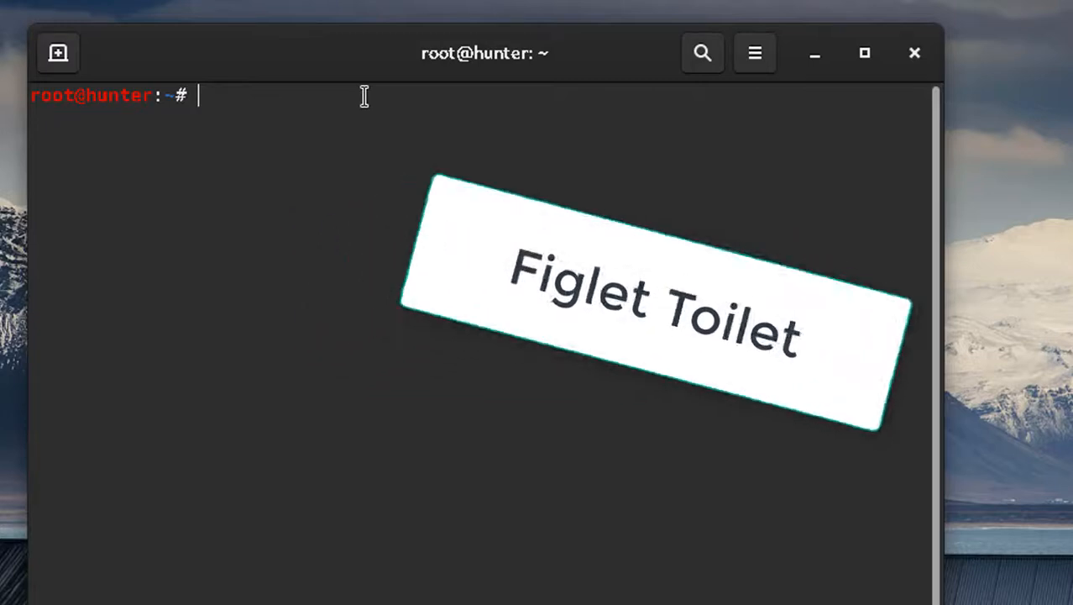
pyautogui.write('ap')
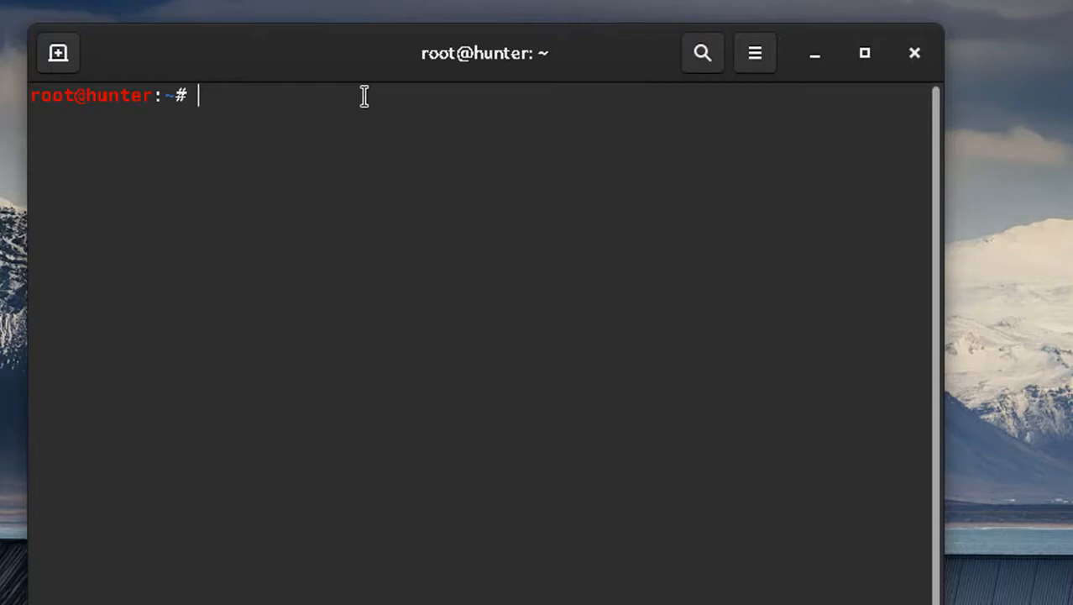
pyautogui.write('sudo')
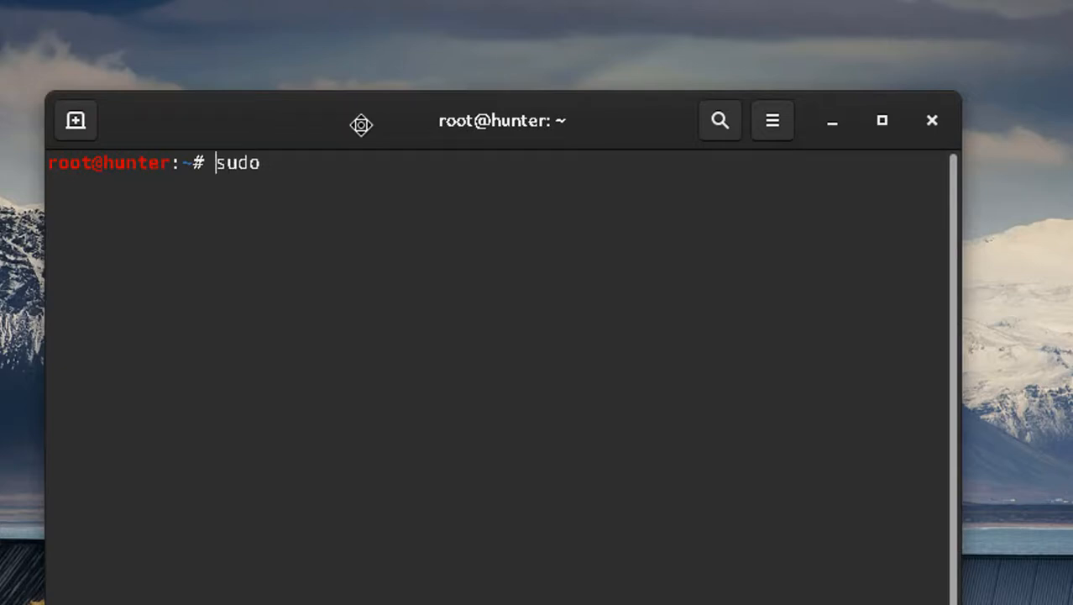
# - Run apt install for figlet and toilet, both already at the newest version
pyautogui.press('ctrl+u')
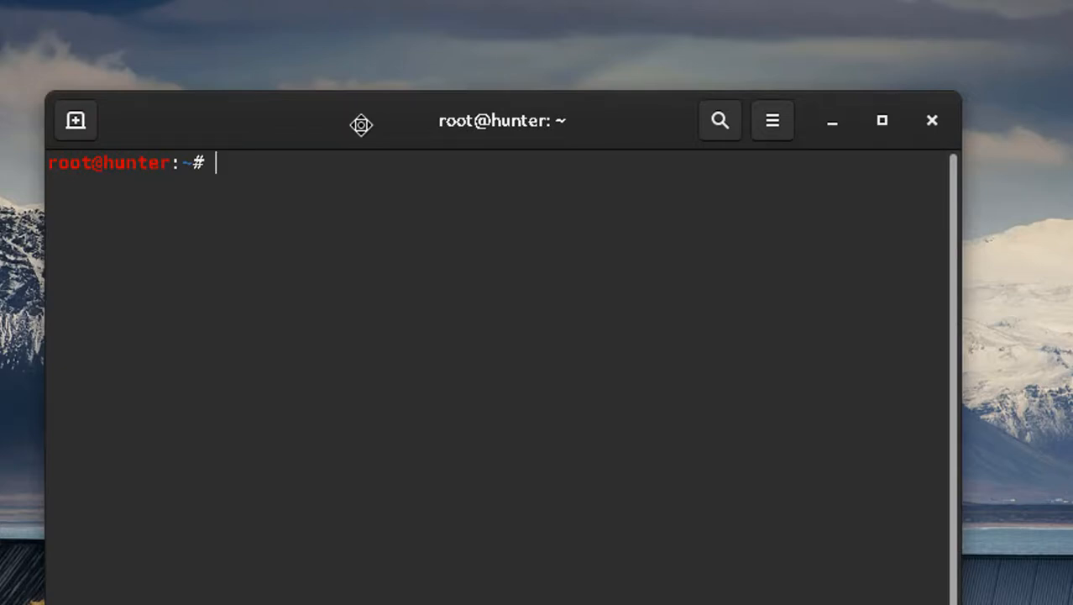
pyautogui.write('apt insta')
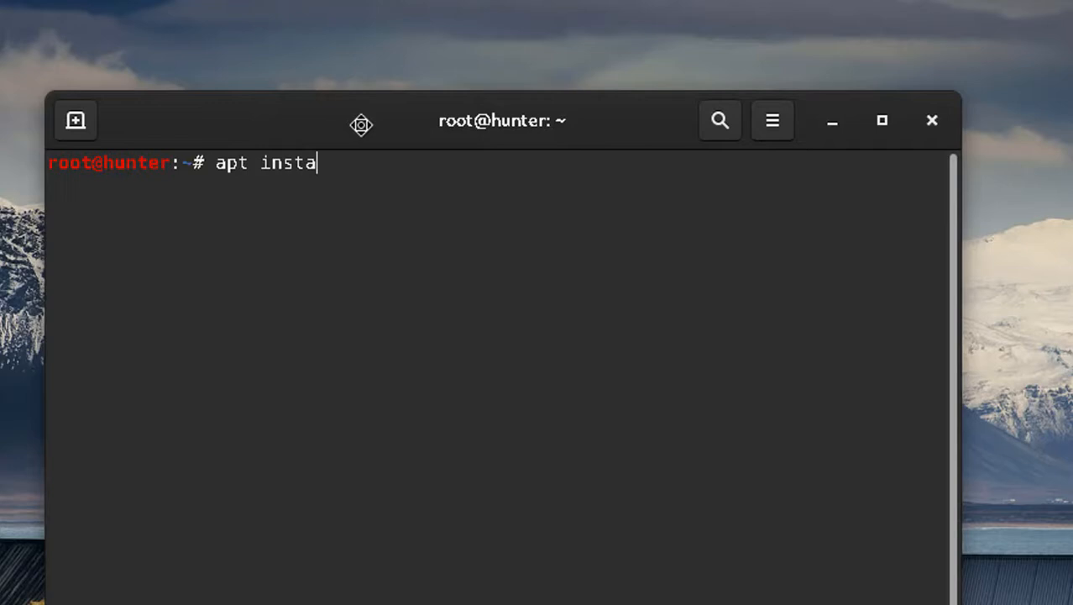
pyautogui.write('ll figlet toilet')
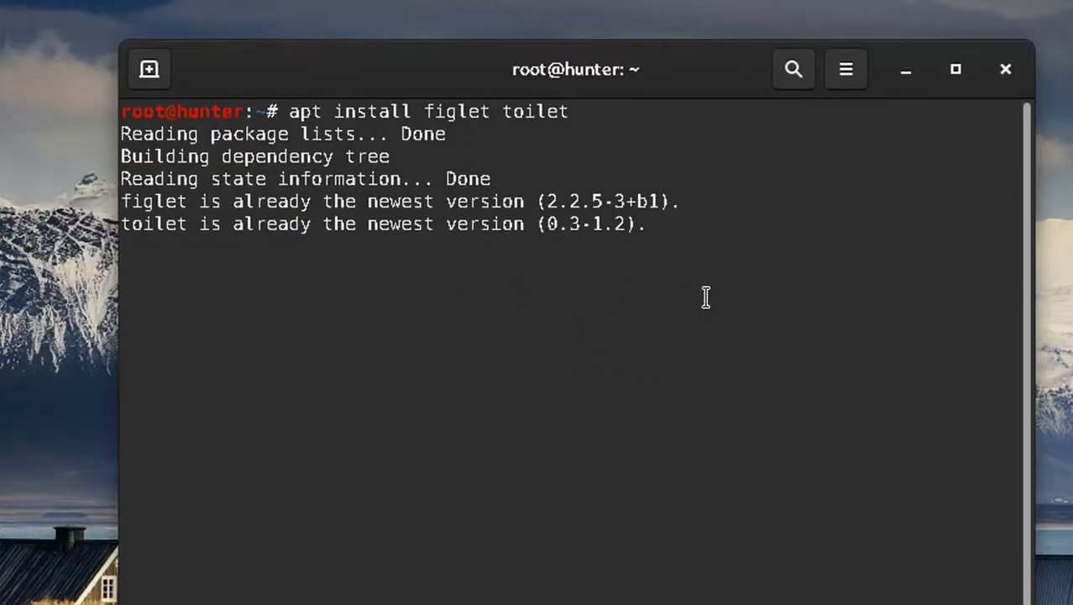
pyautogui.press('Return')
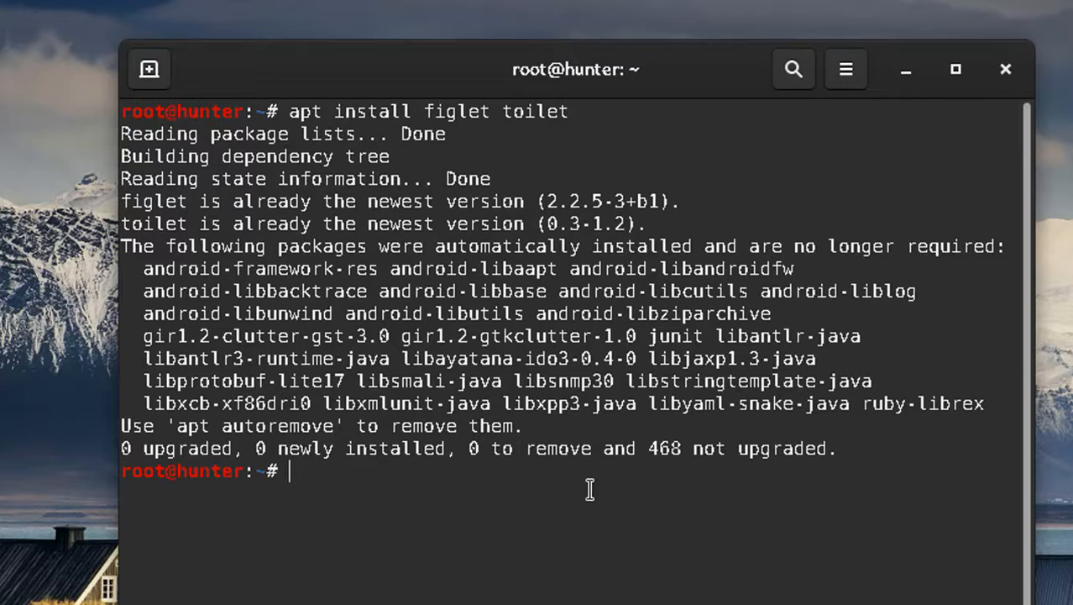
# - Print 'LORD SHADE' as a centered, terminal-width figlet banner with figlet -c -t
pyautogui.write('figlet')
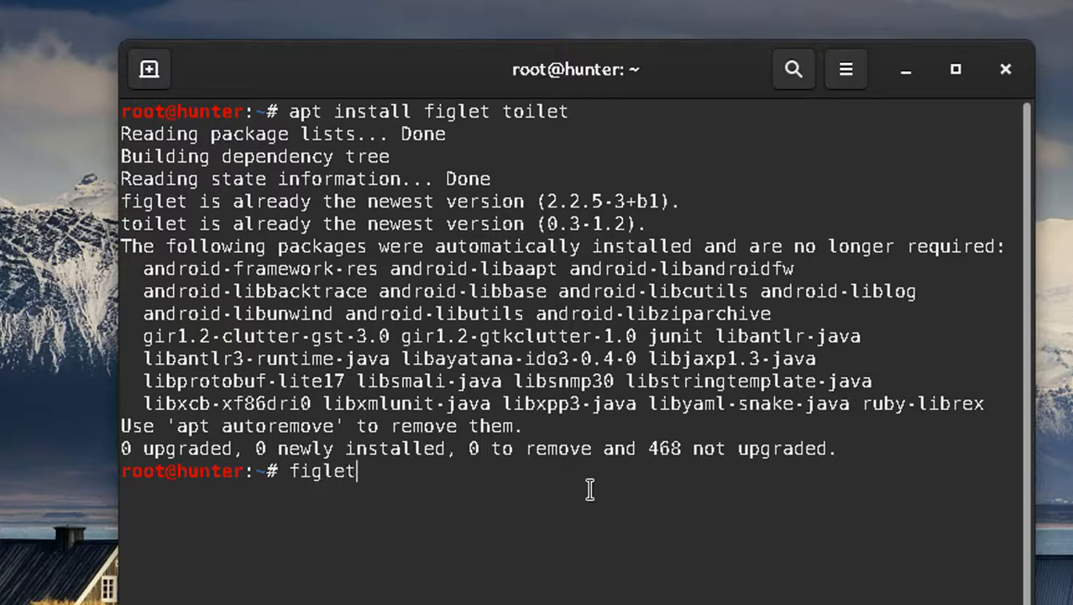
pyautogui.write('-c')
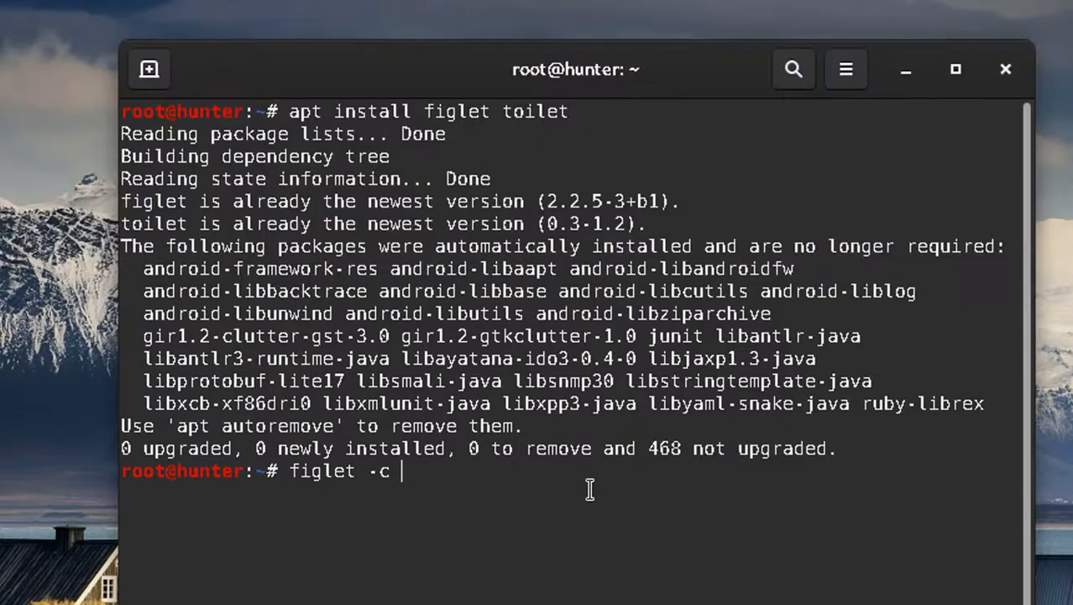
pyautogui.write('-t')
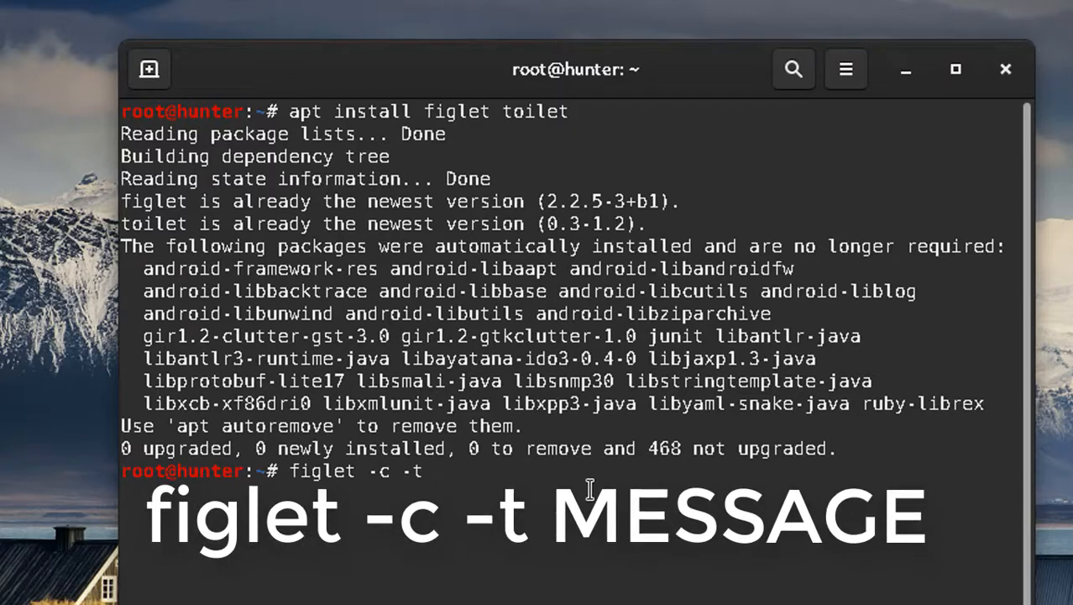
pyautogui.write('LORD')
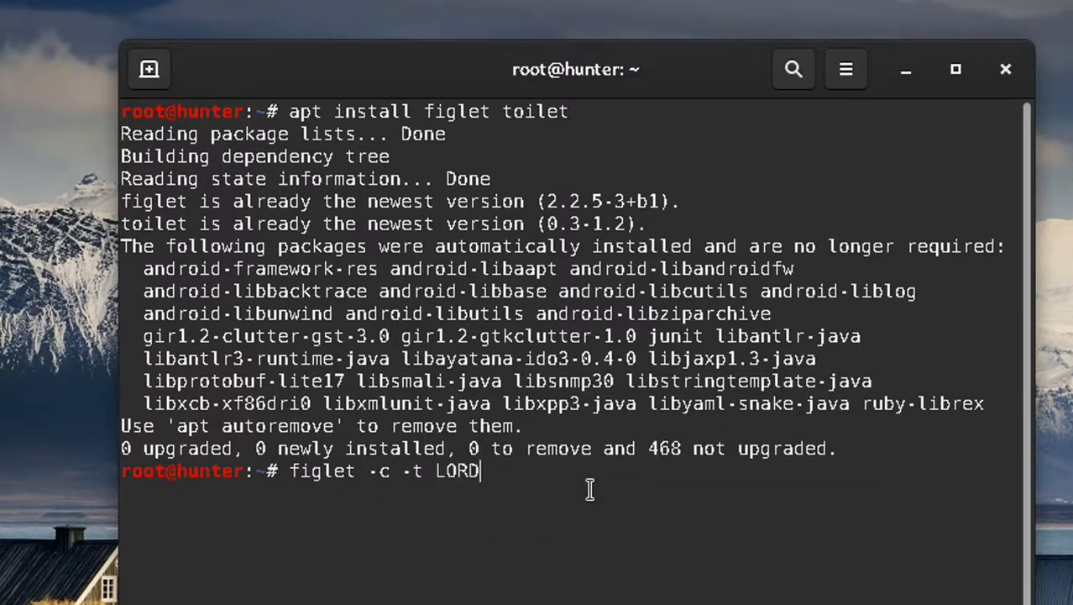
pyautogui.write('SHADE')
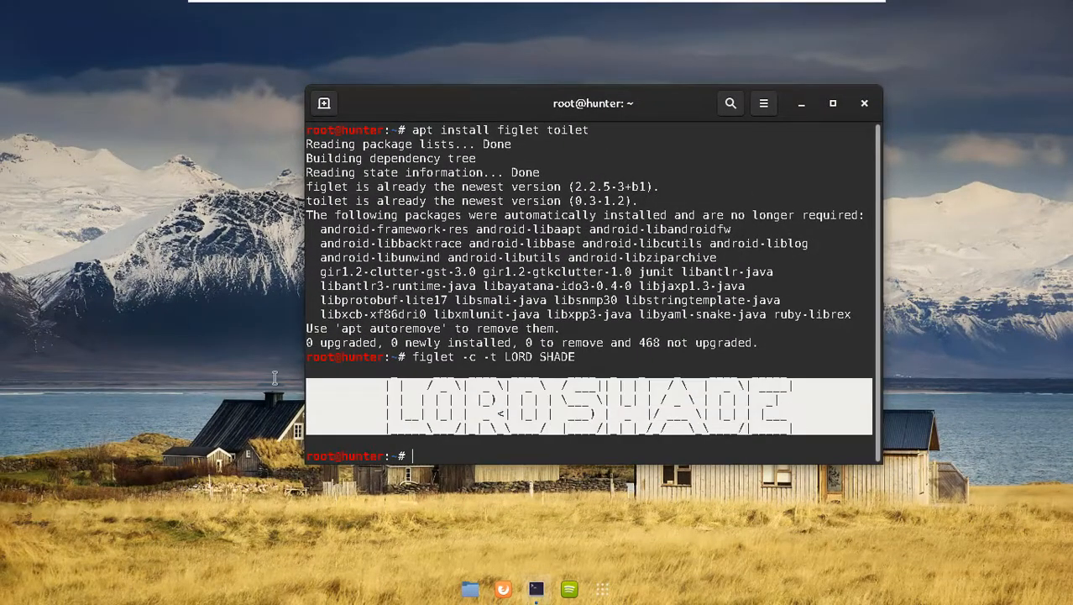
pyautogui.moveTo(286, 375)
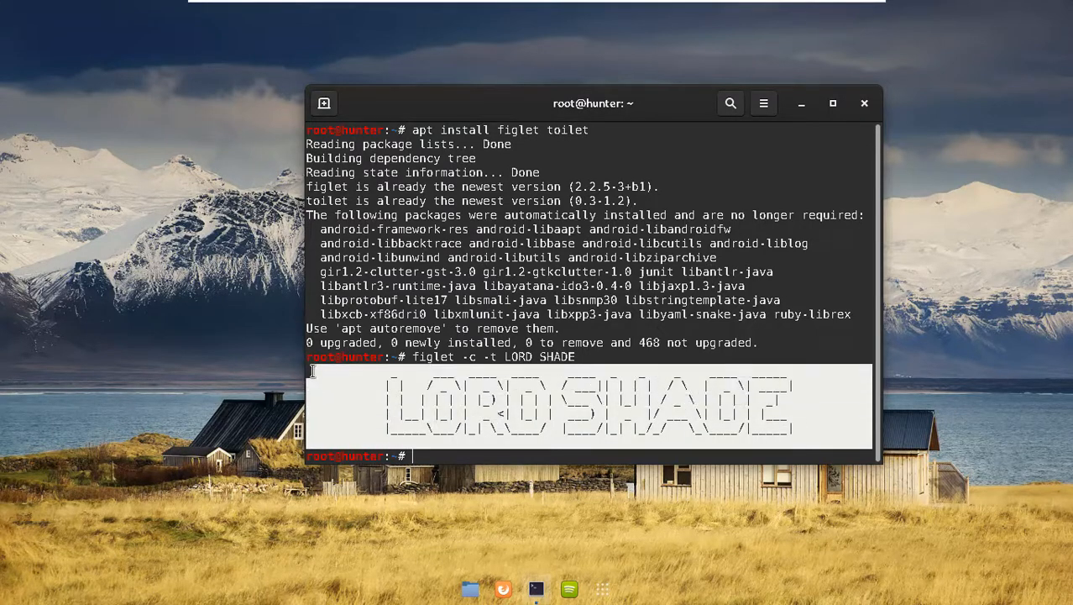
pyautogui.moveTo(676, 124)
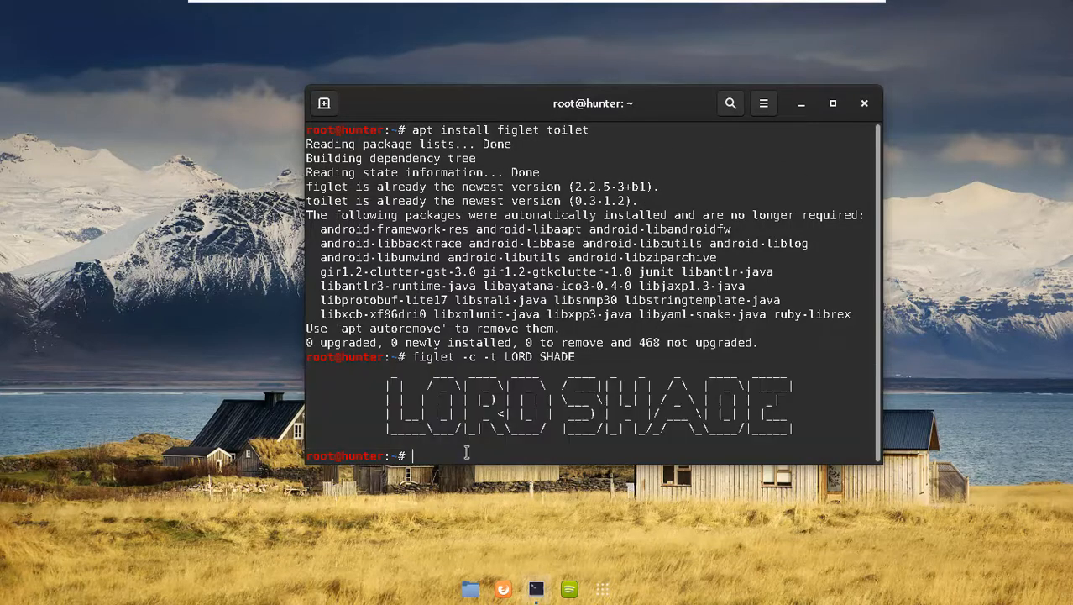
# - Discard the half-typed command and launch gedit on a new file named 'banner'
pyautogui.write('cat')
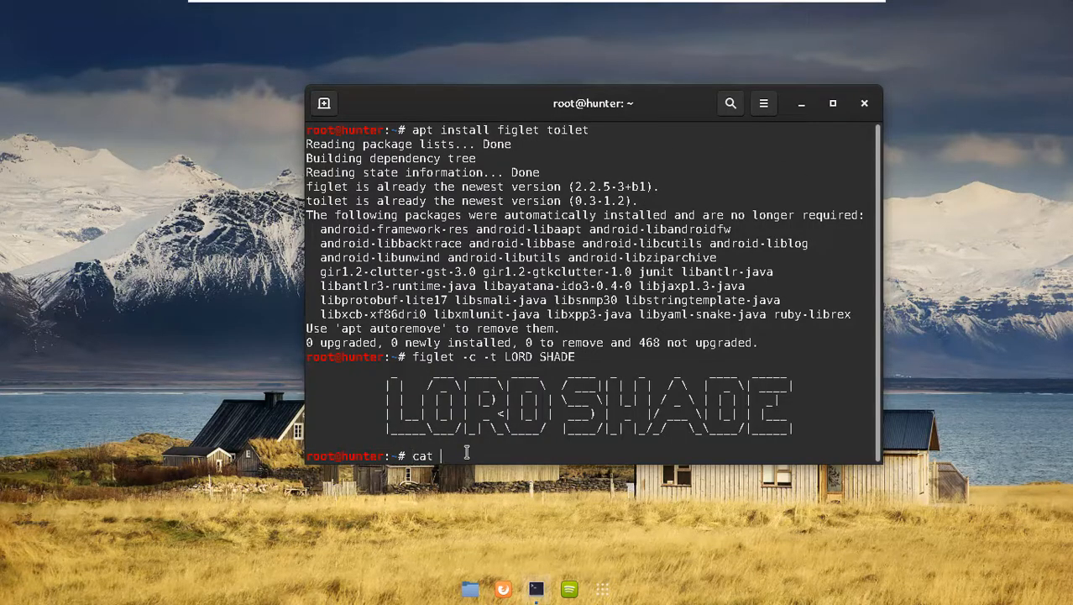
pyautogui.press('ctrl+c')
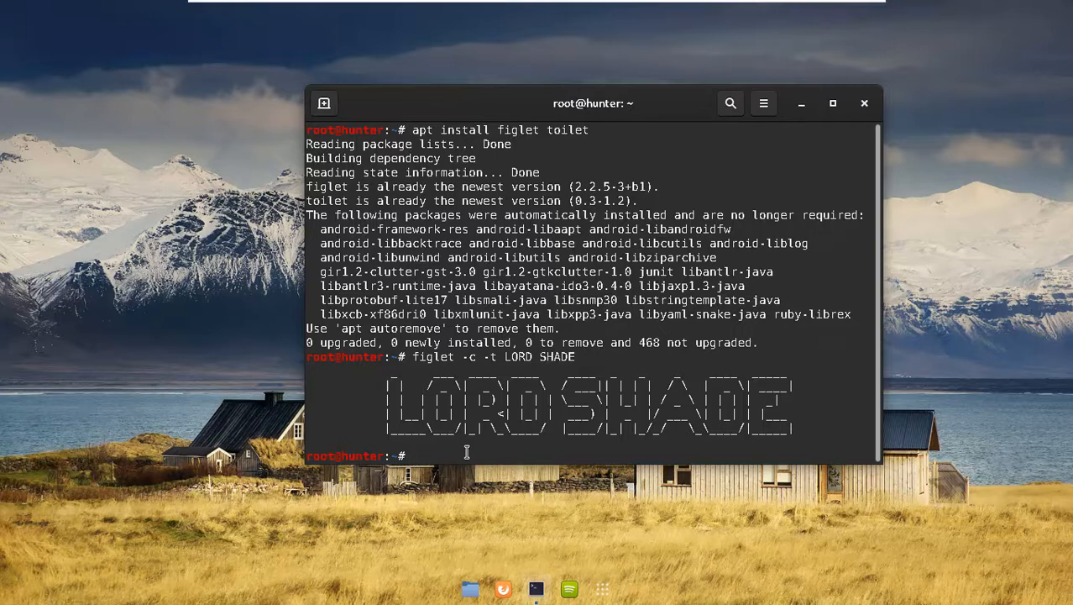
pyautogui.write('subl')
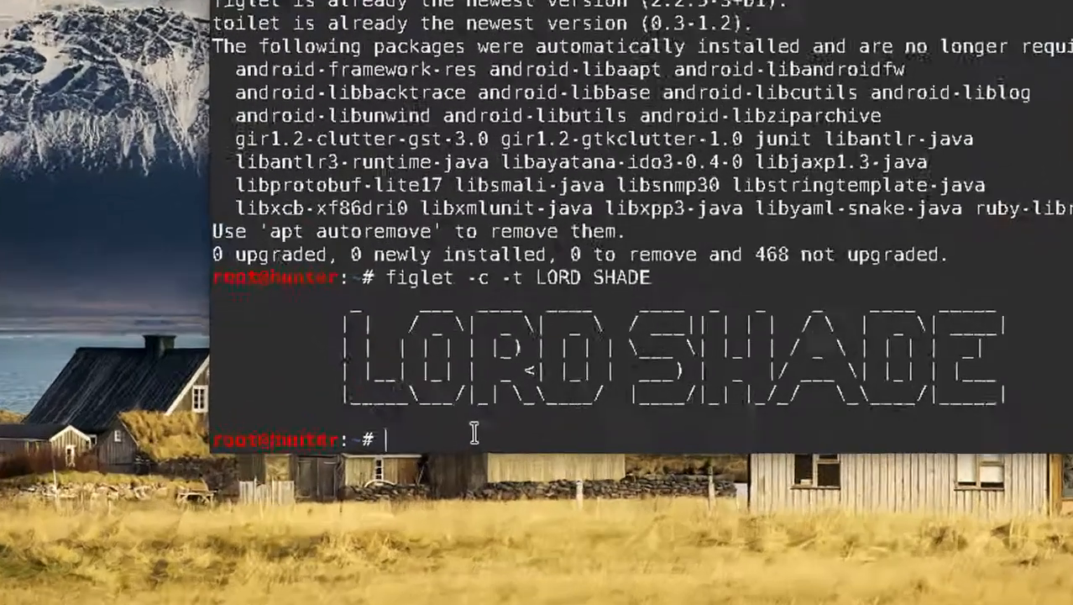
pyautogui.write('gedit')
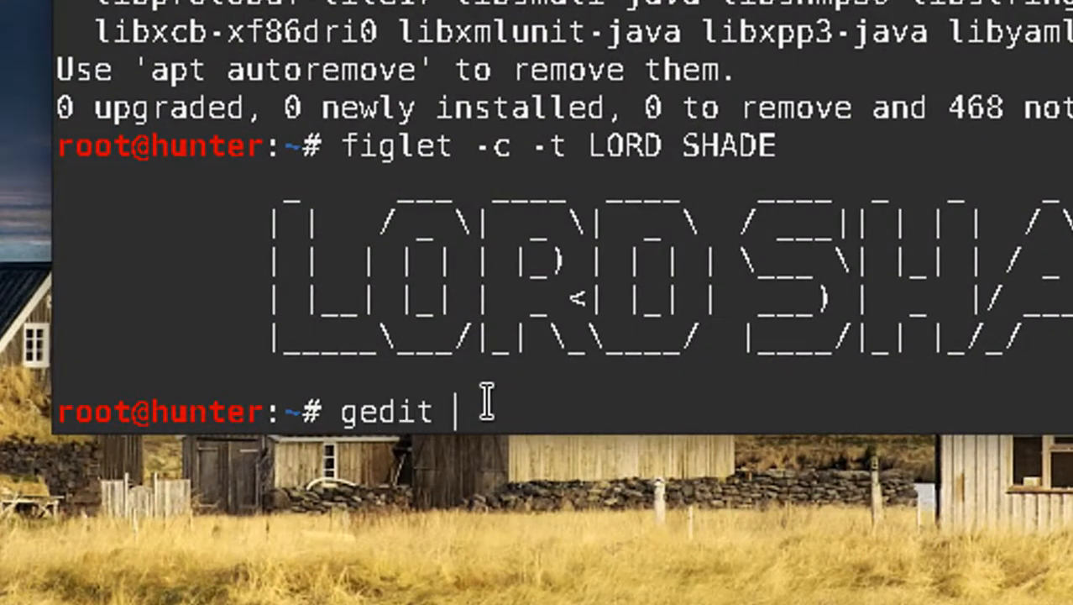
pyautogui.write('bnn')
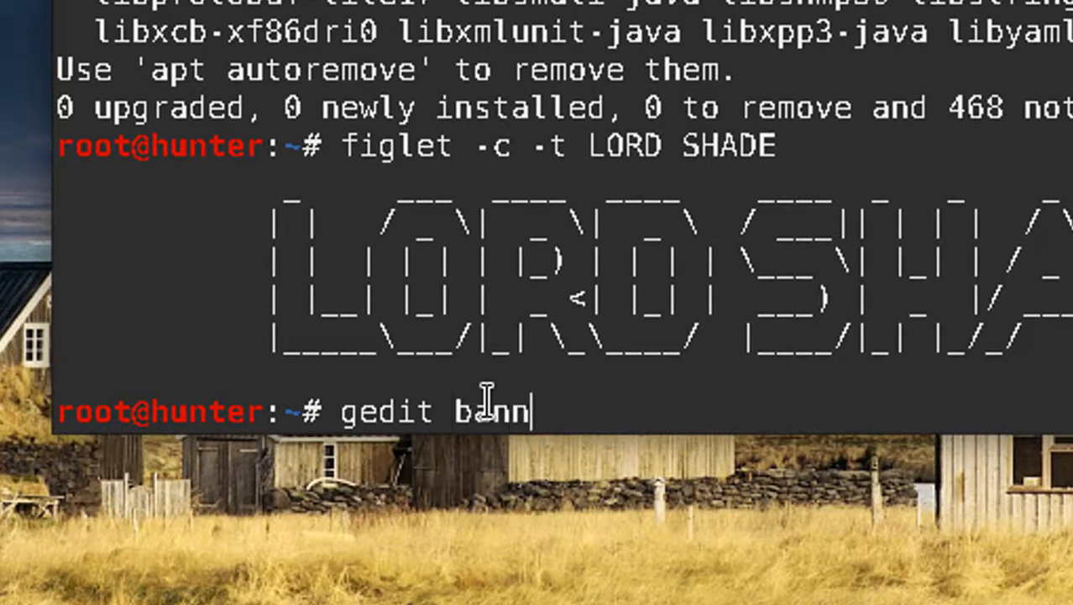
pyautogui.write('er')
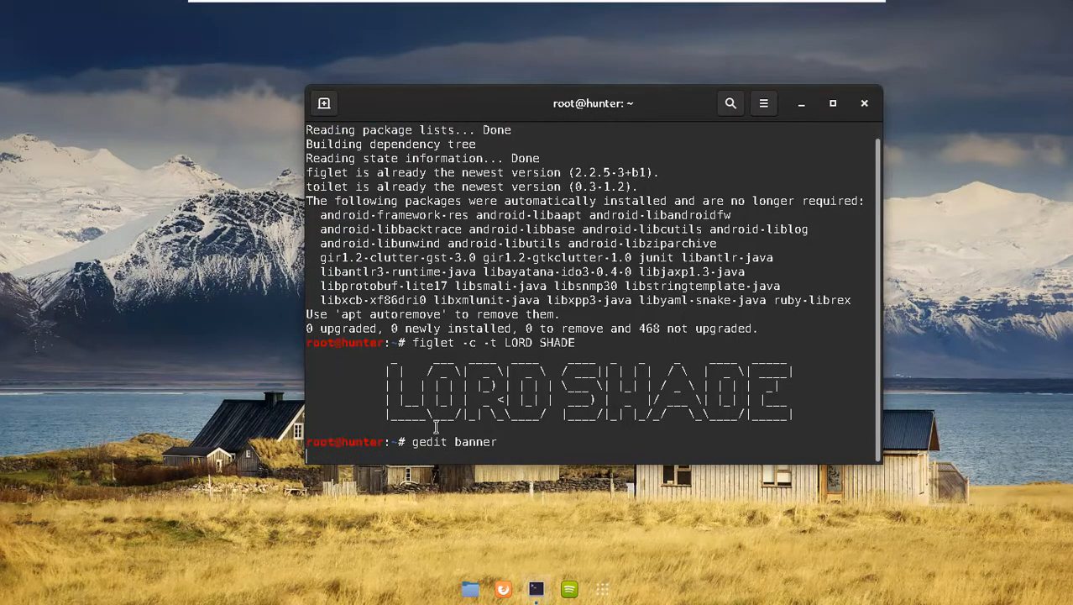
pyautogui.moveTo(768, 431)
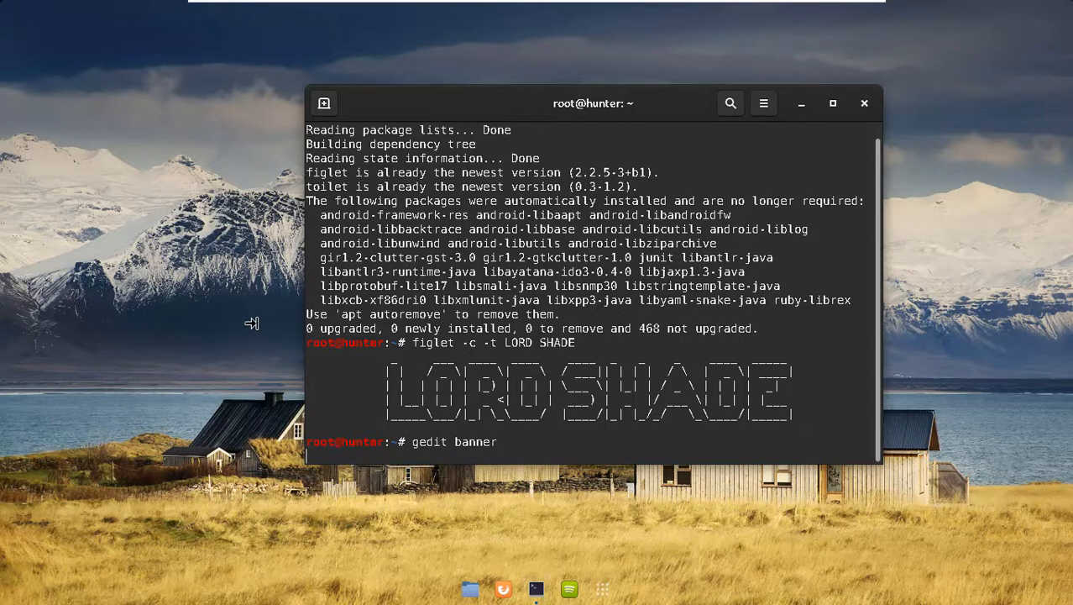
pyautogui.press('Return')
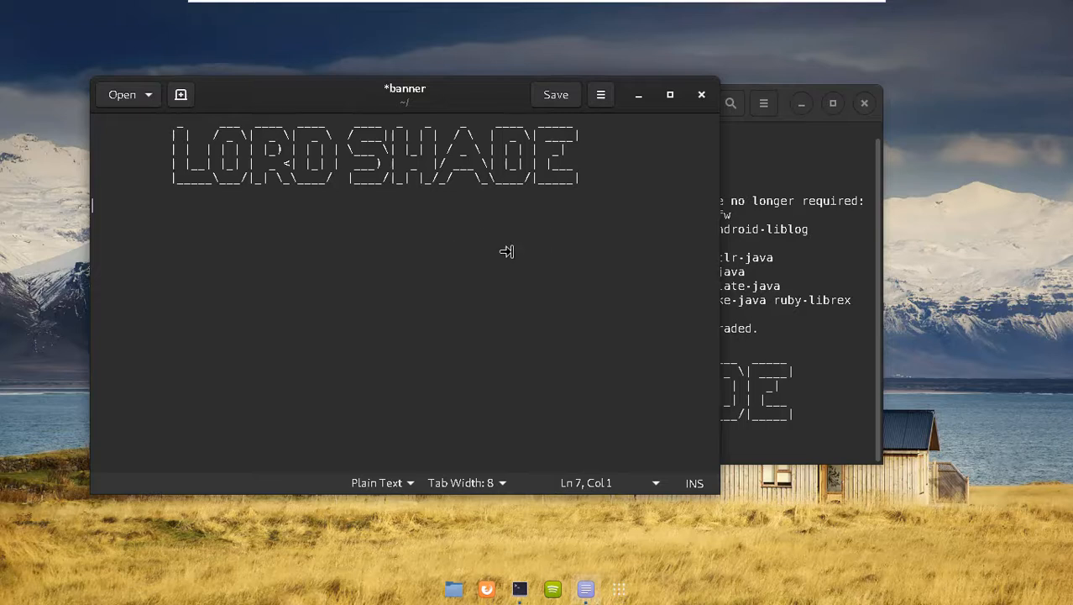
# - Save the pasted LORD SHADE ASCII art as /root/banner
pyautogui.click(555, 94)
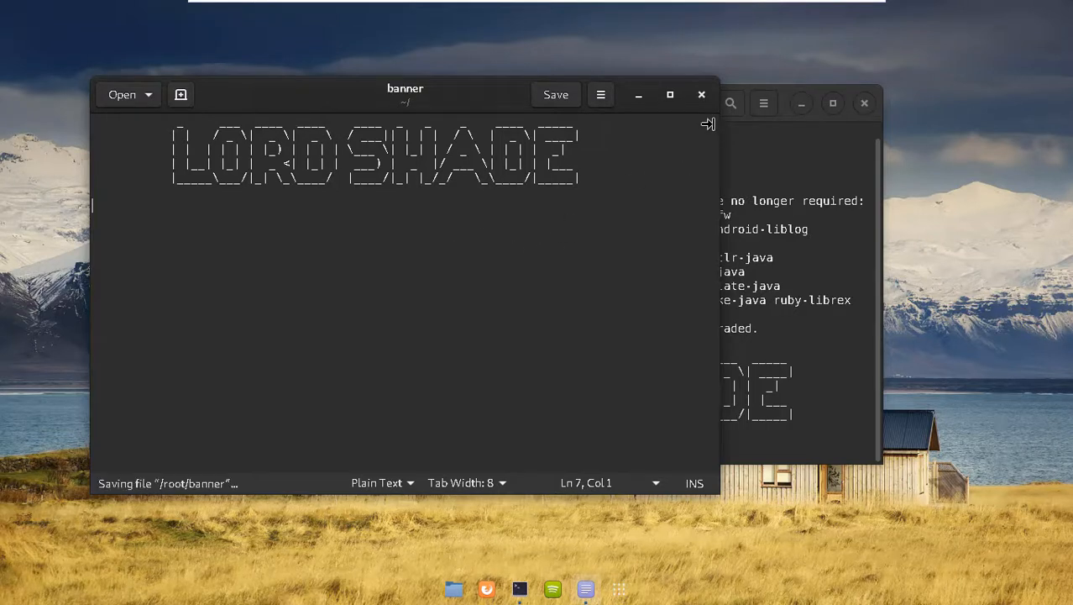
pyautogui.moveTo(692, 177)
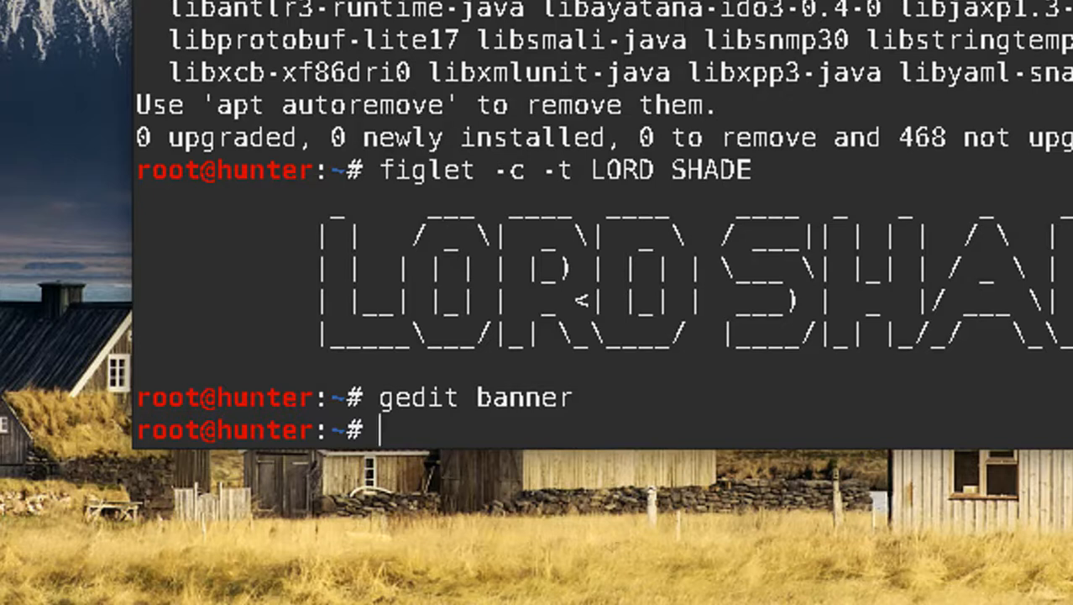
# - Enter the command to open ~/.bashrc in vim
pyautogui.write('vim')
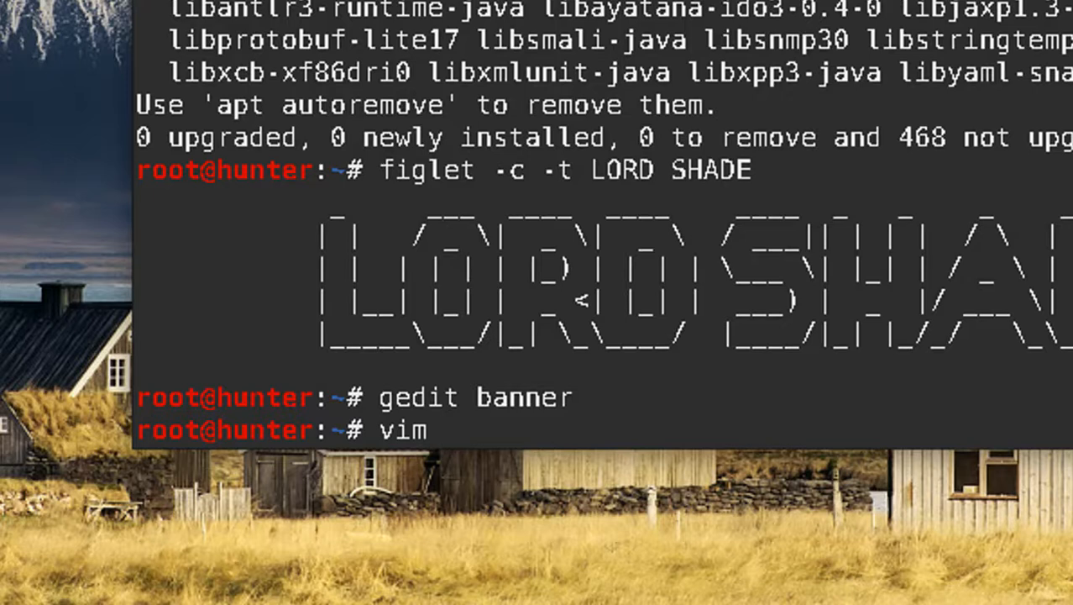
pyautogui.write('~')
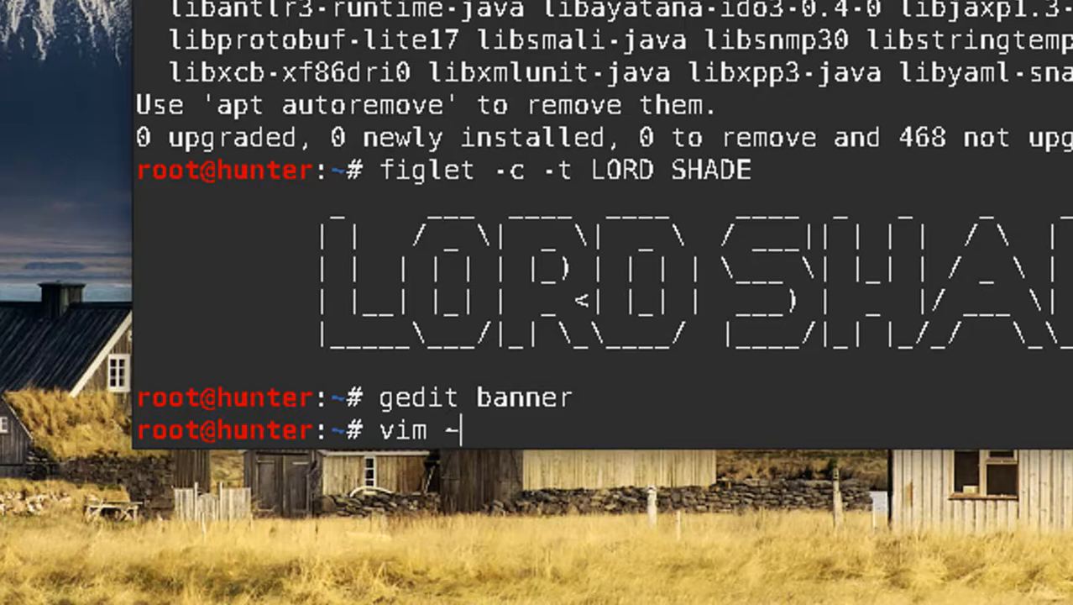
pyautogui.write('/.bas')
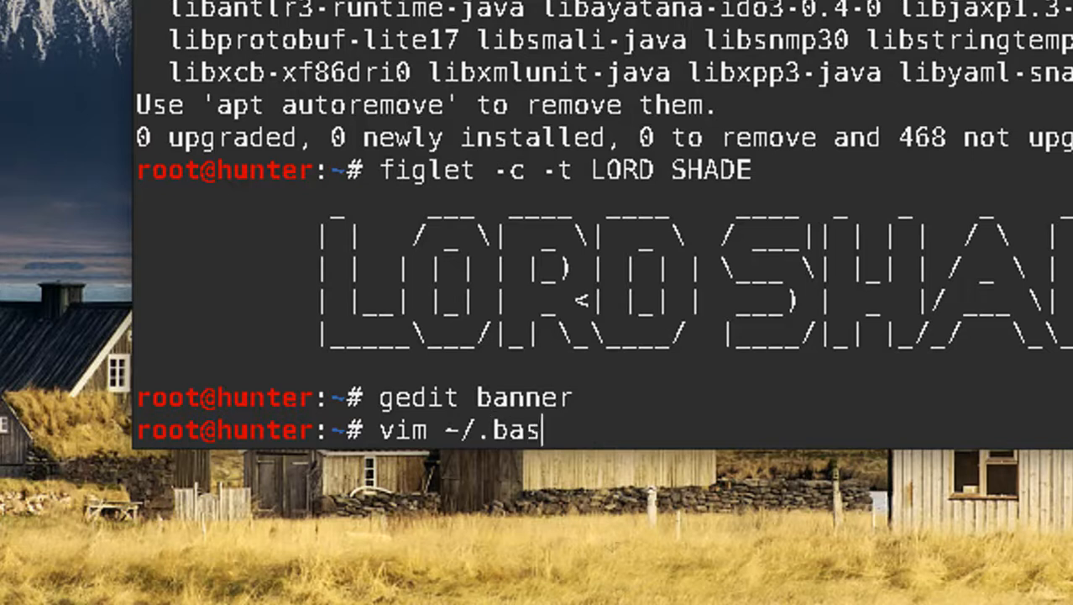
pyautogui.write('hrc')
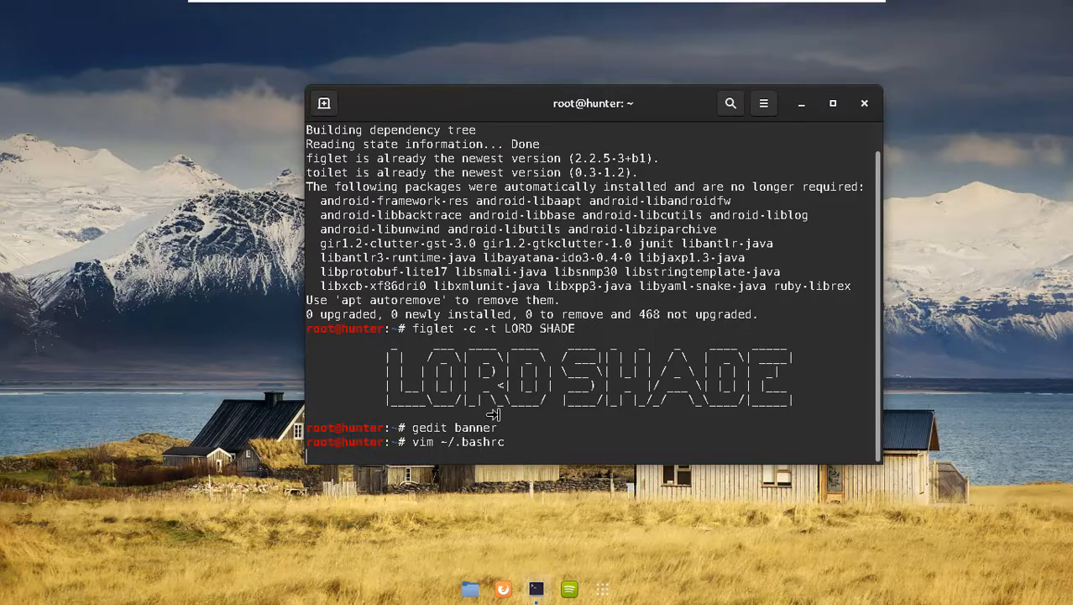
pyautogui.moveTo(460, 492)
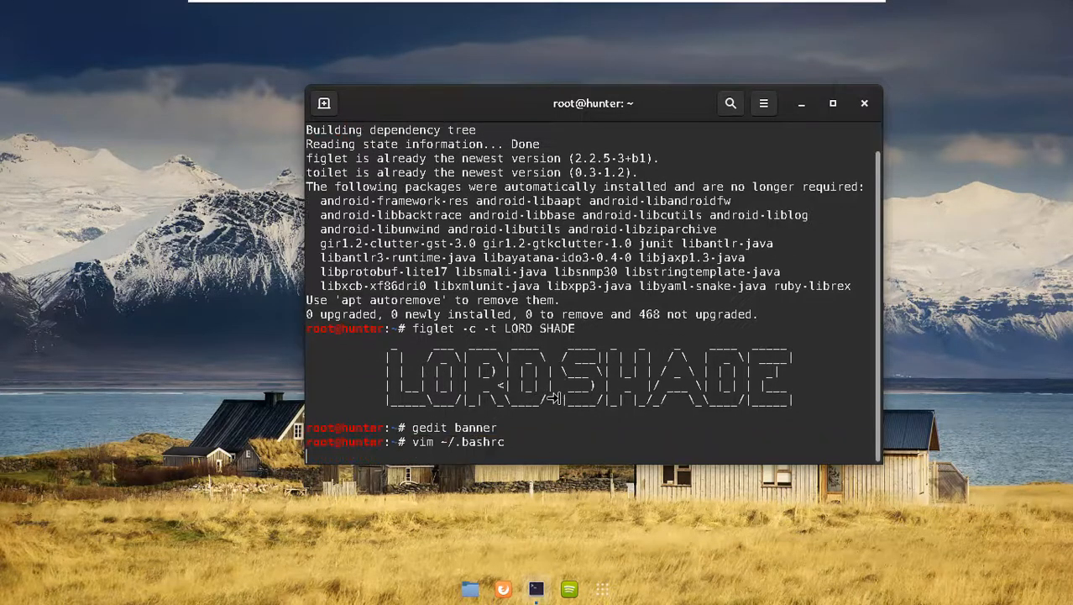
pyautogui.moveTo(547, 418)
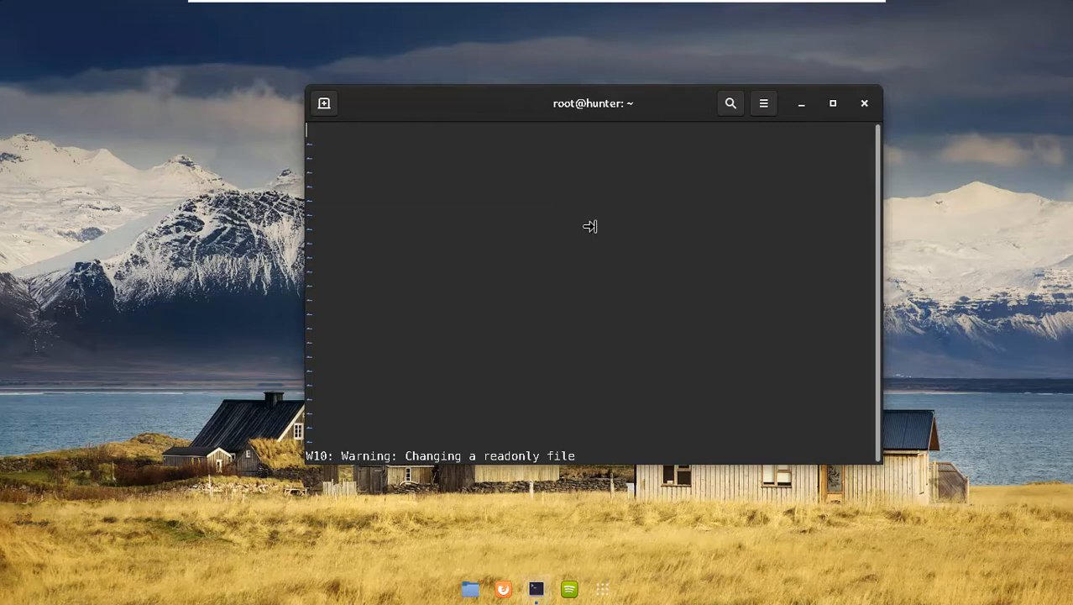
pyautogui.moveTo(865, 100)
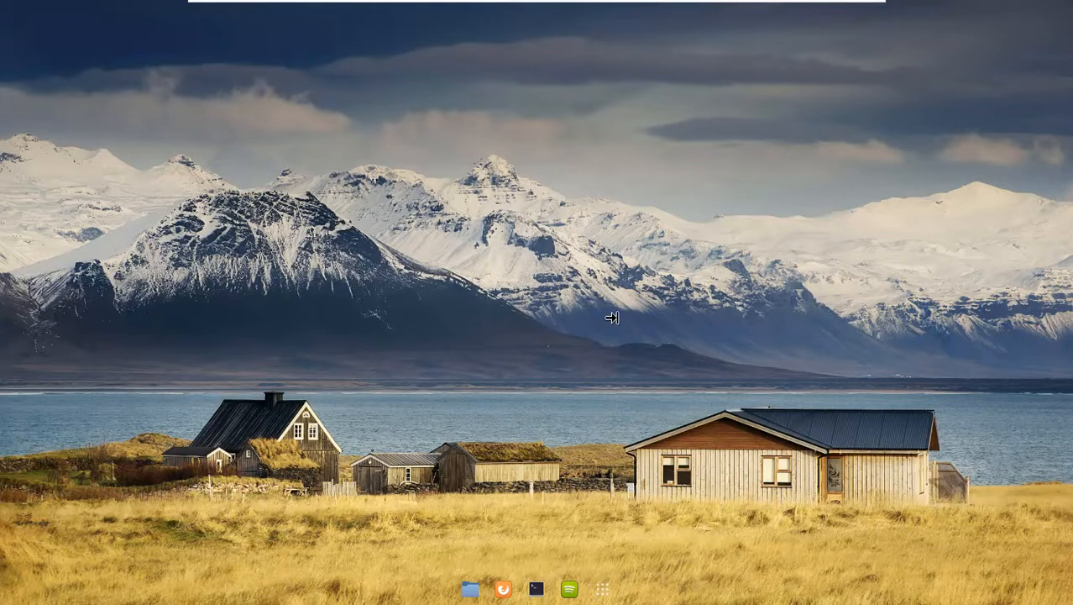
# - Open a fresh terminal and launch gedit on ~/.bashrc
pyautogui.click(536, 589)
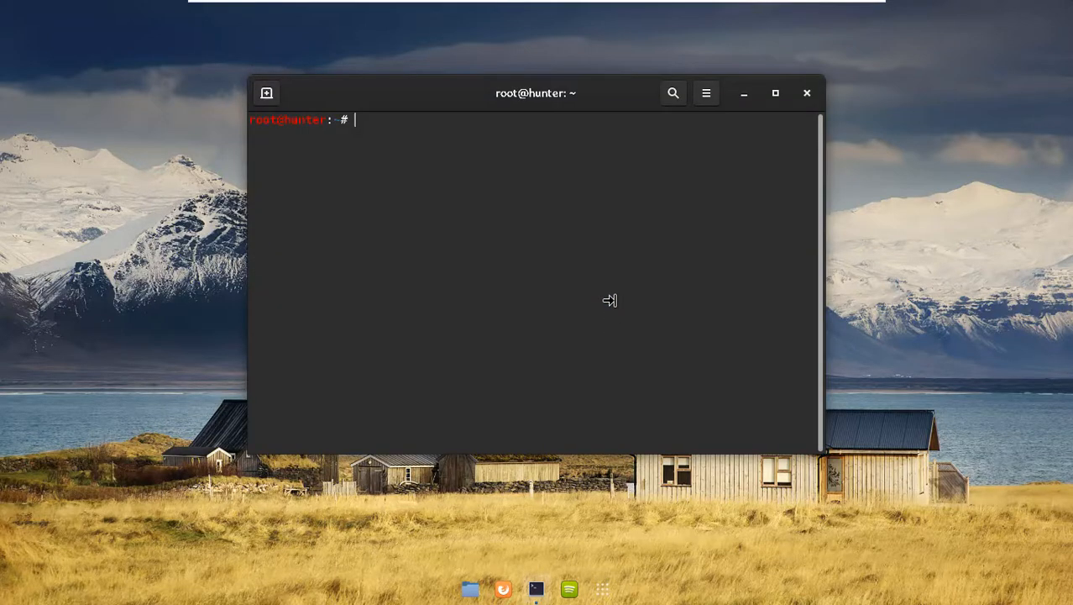
pyautogui.write('g')
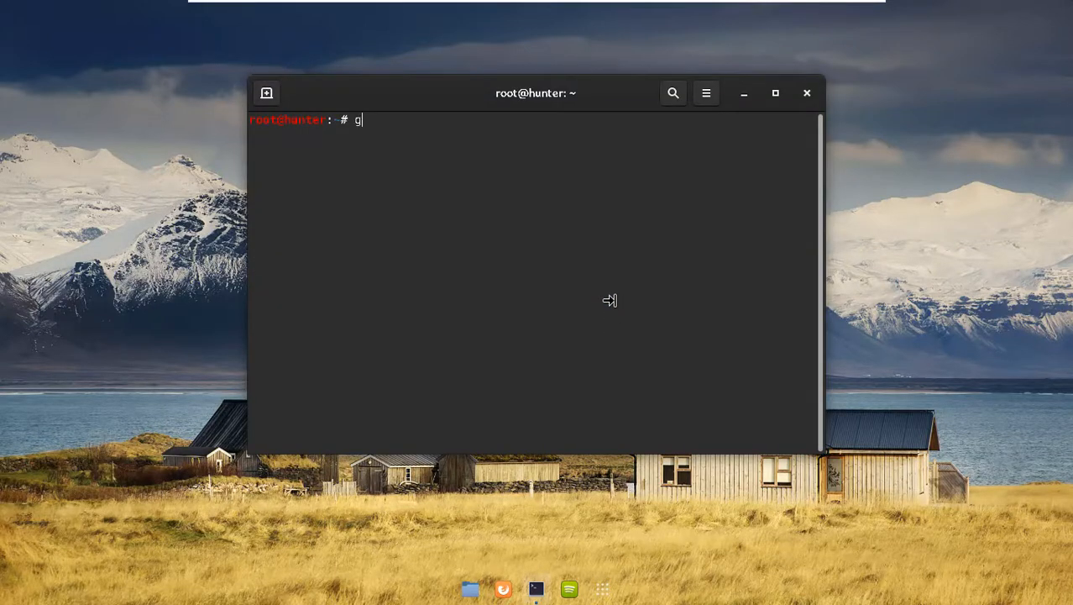
pyautogui.write('edit')
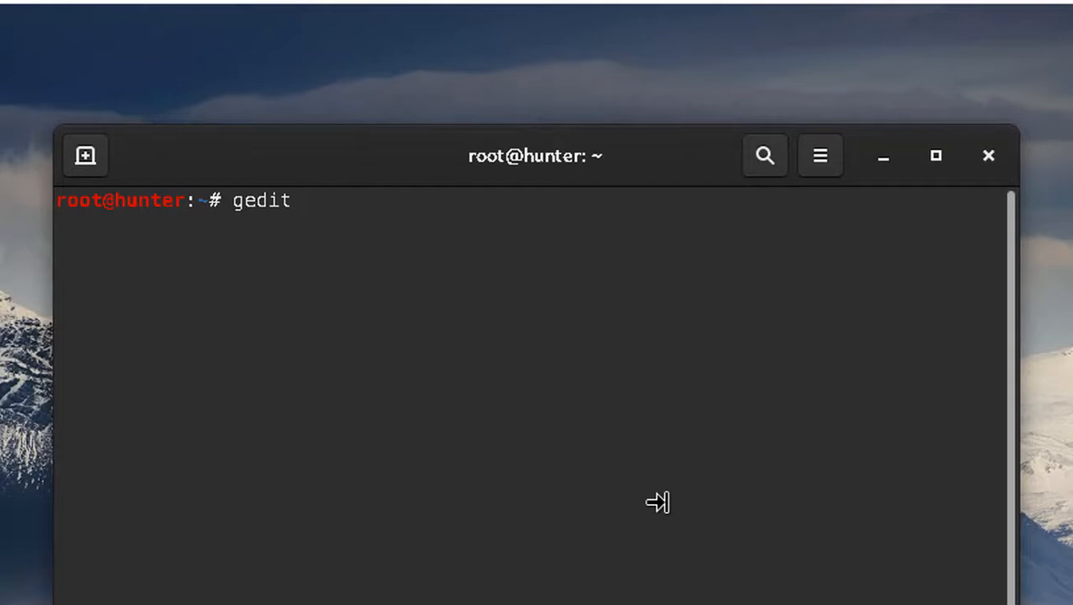
pyautogui.write('~')
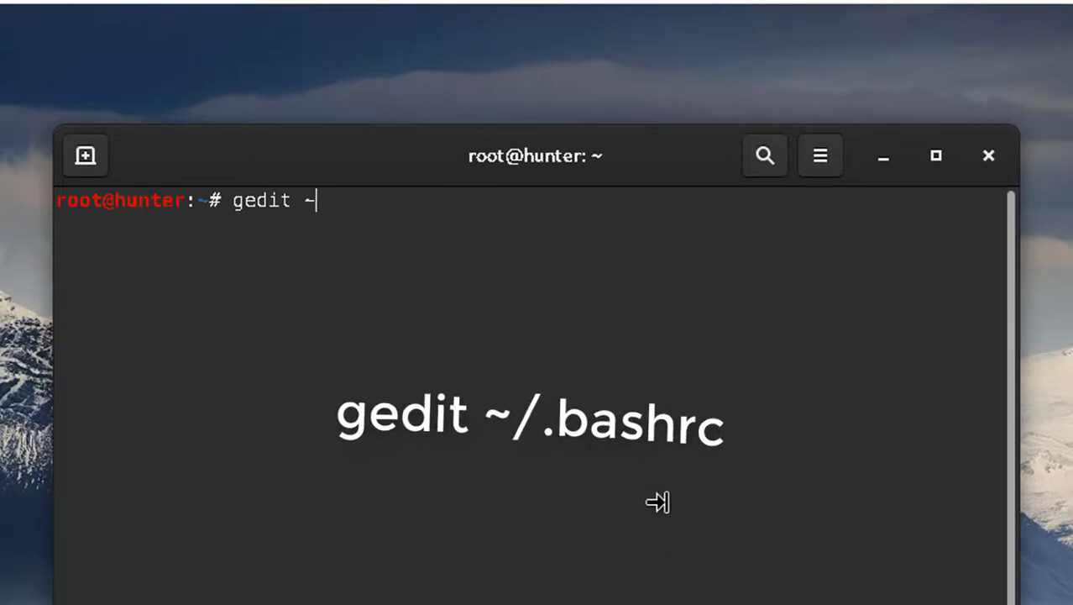
pyautogui.write('/.bashrc')
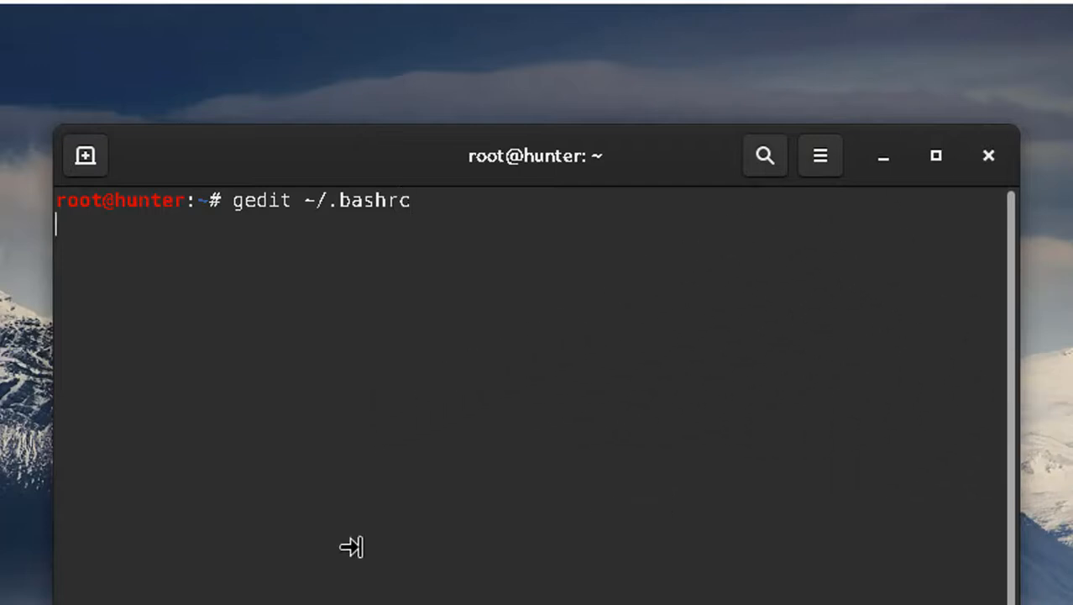
pyautogui.moveTo(686, 326)
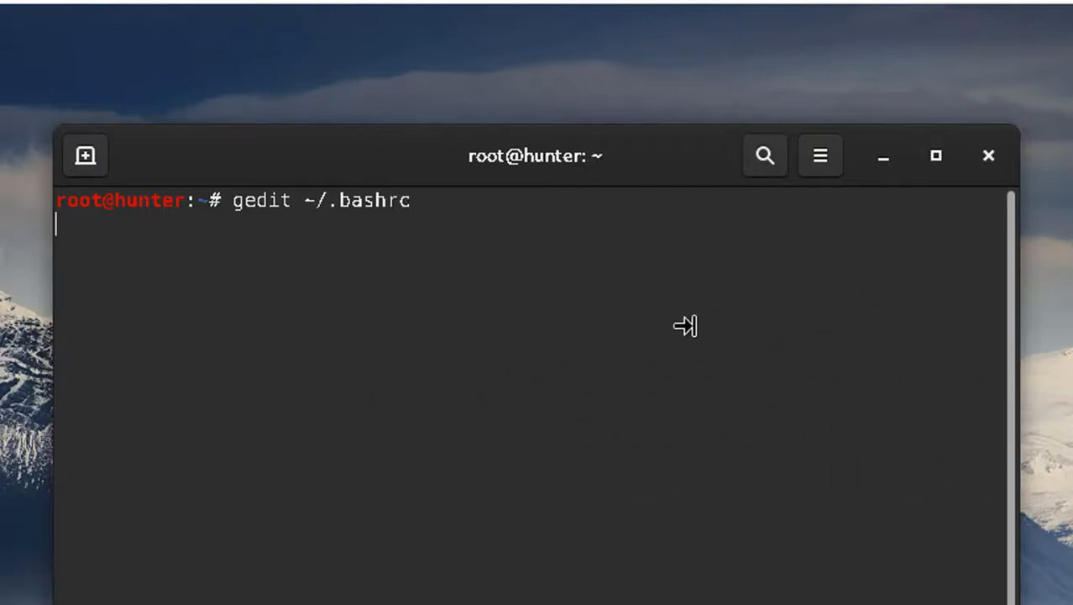
pyautogui.press('Return')
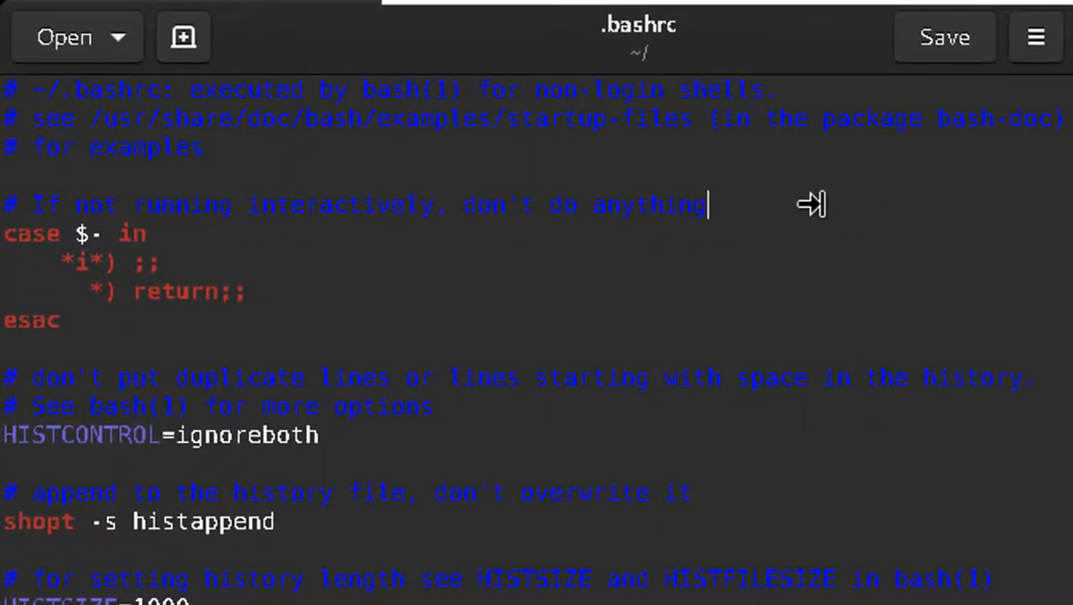
# - Add a 'cat banner' line near the top of .bashrc and save
pyautogui.write('cat')
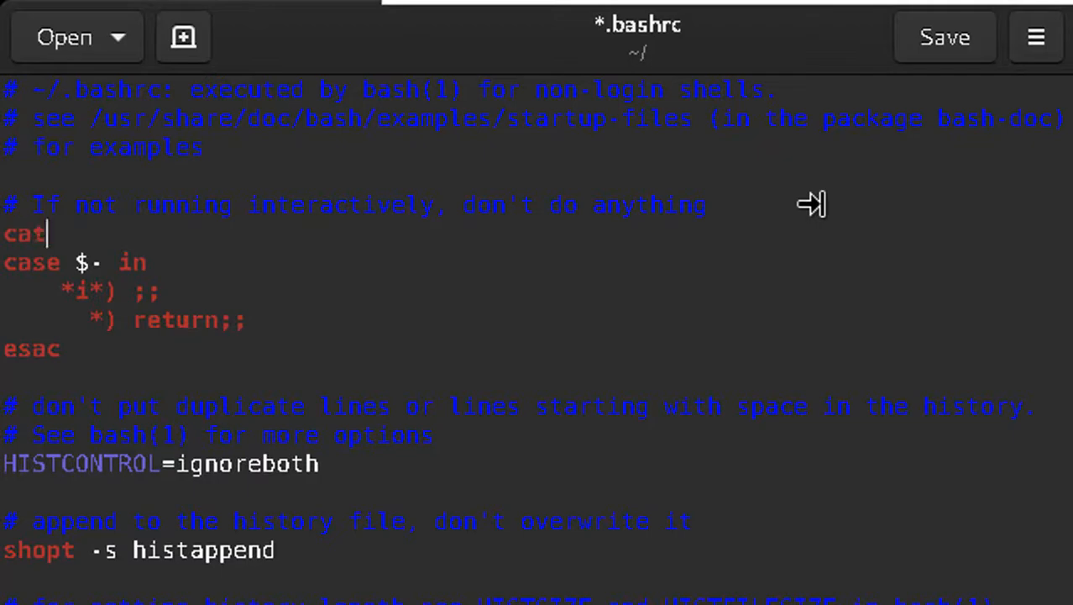
pyautogui.write('" "')
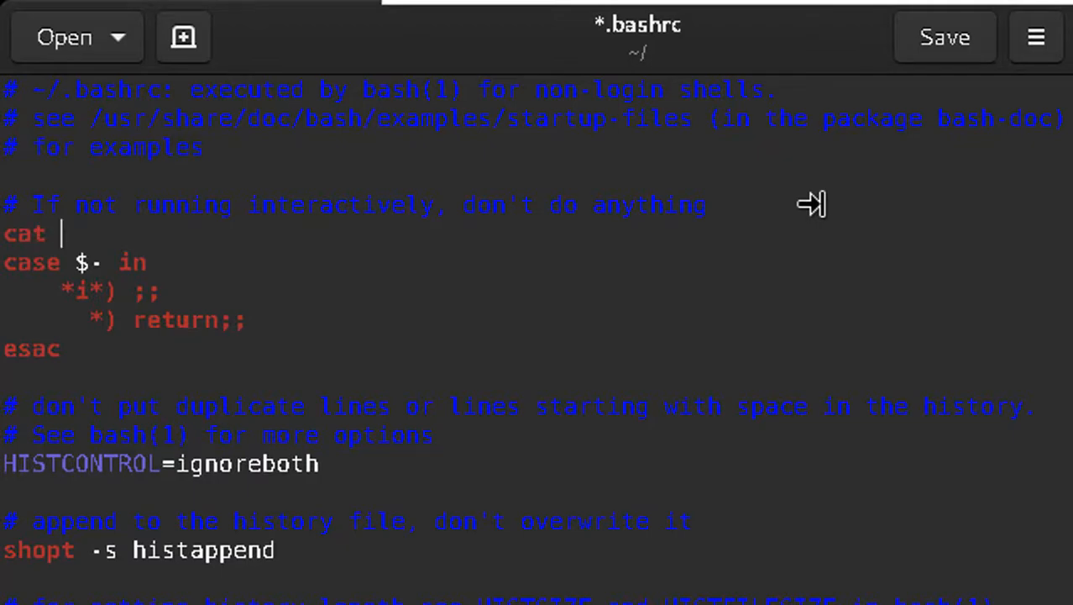
pyautogui.write('banner')
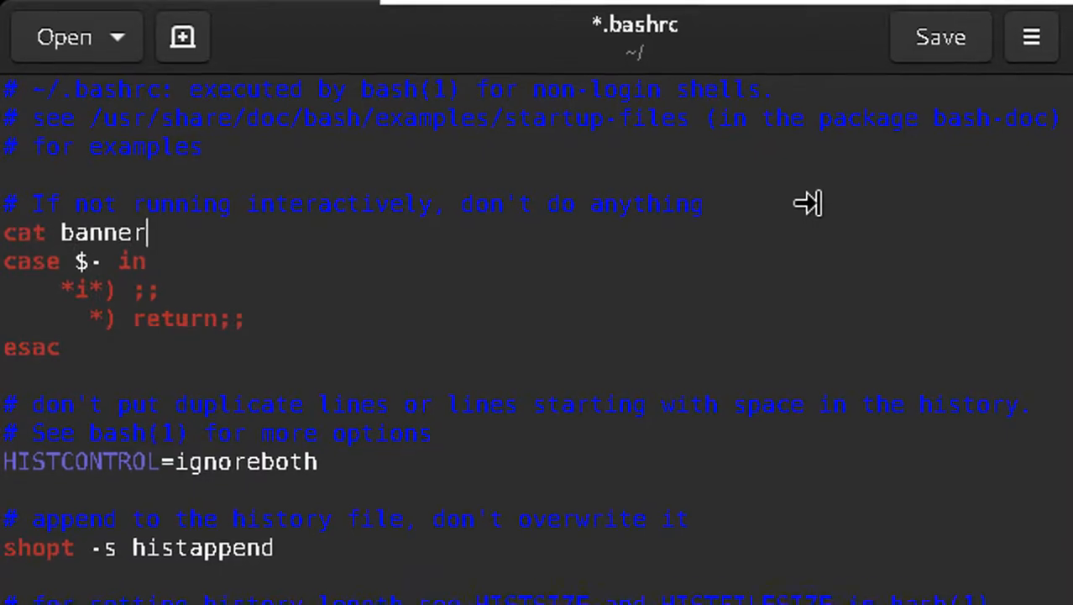
pyautogui.click(940, 37)
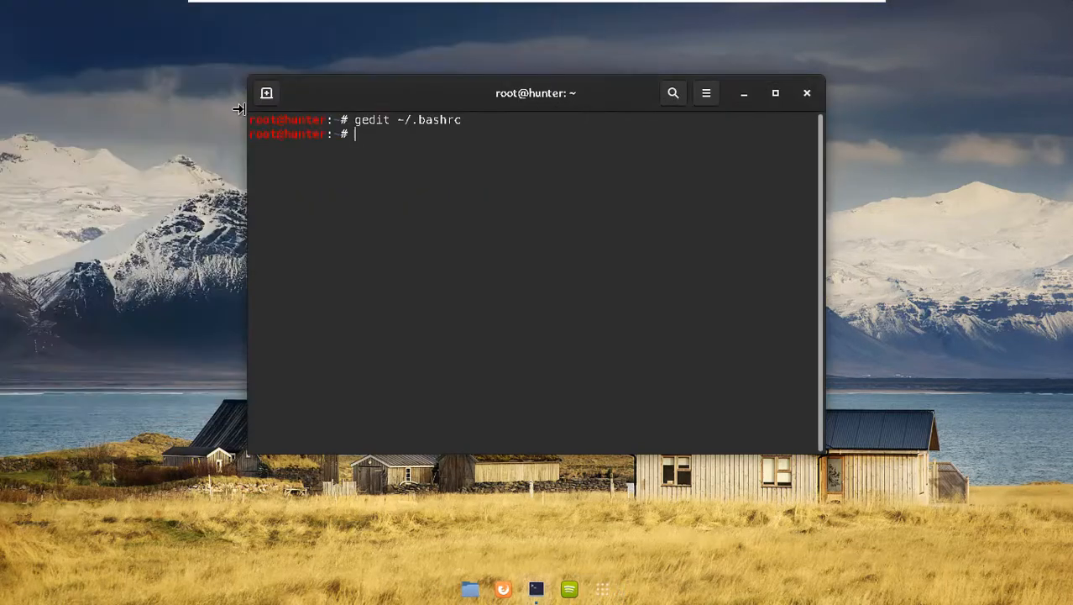
# - Close the terminal and open a new one showing the LORD SHADE banner
pyautogui.click(267, 92)
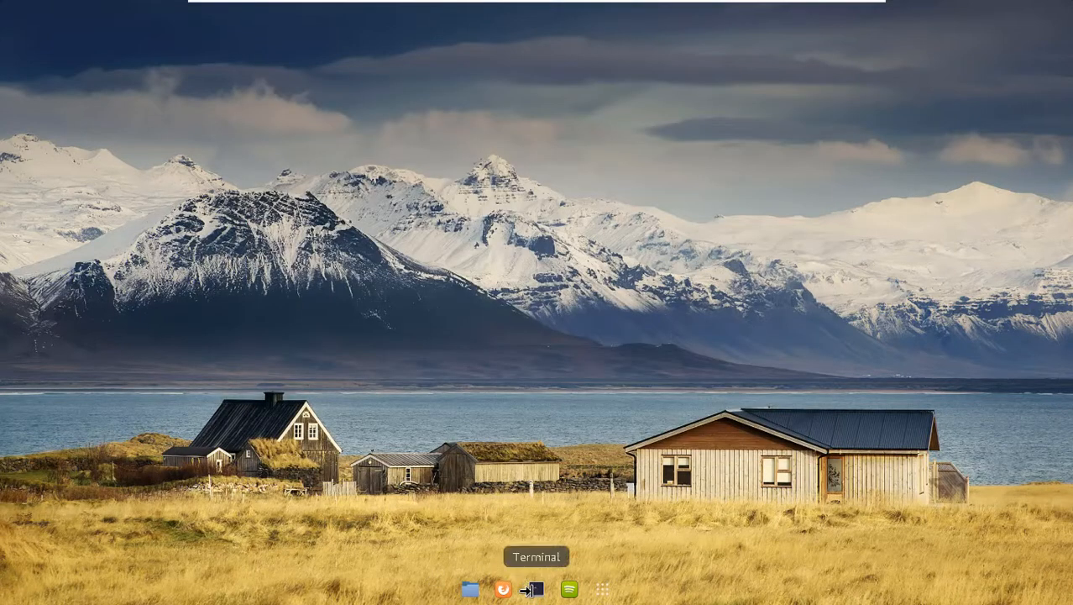
pyautogui.moveTo(599, 136)
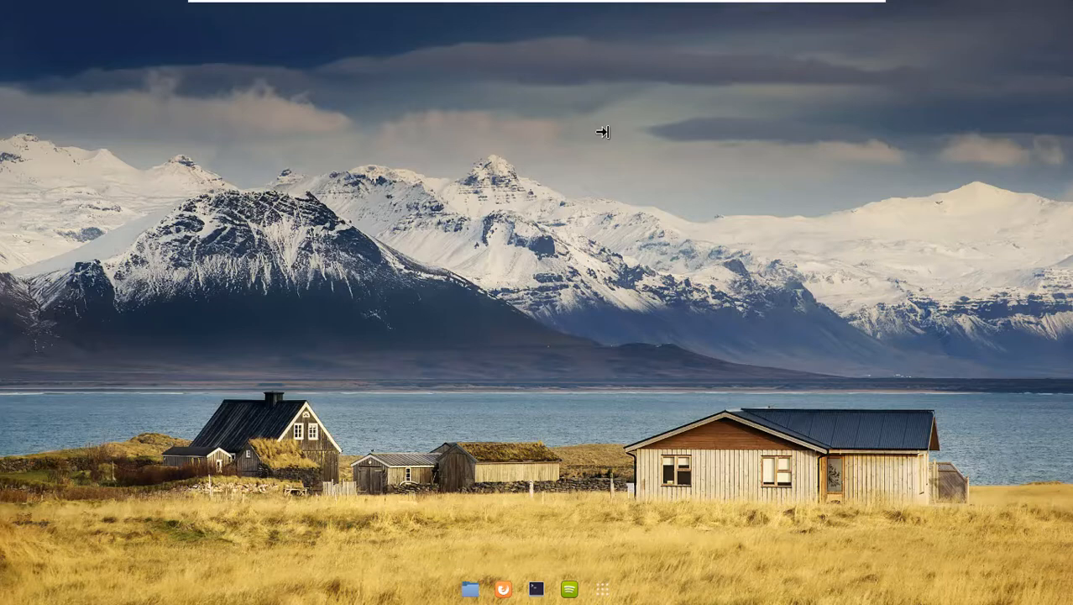
pyautogui.click(536, 589)
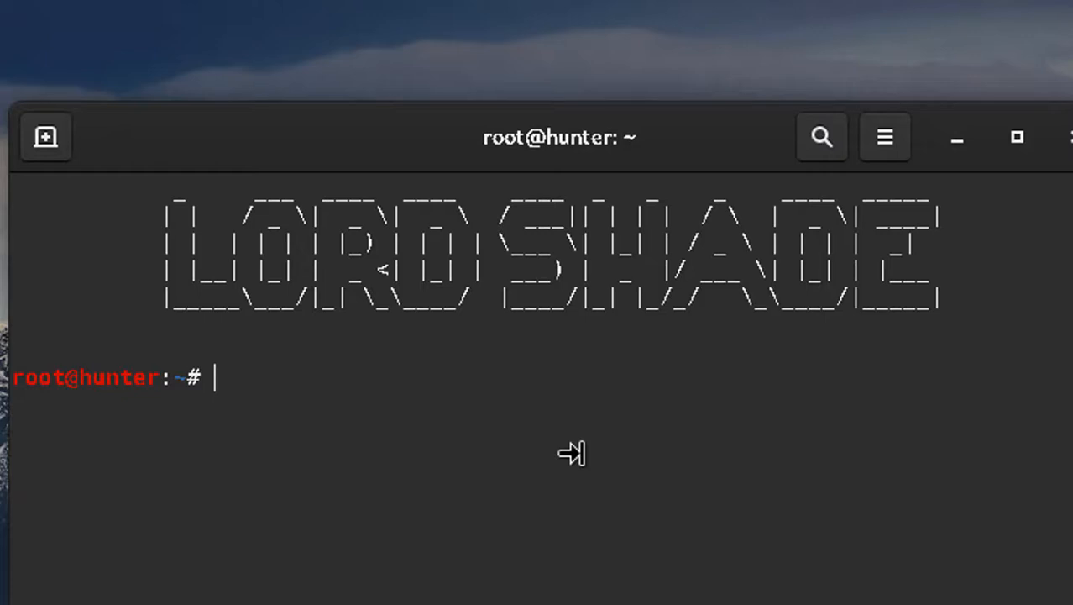
pyautogui.moveTo(588, 98)
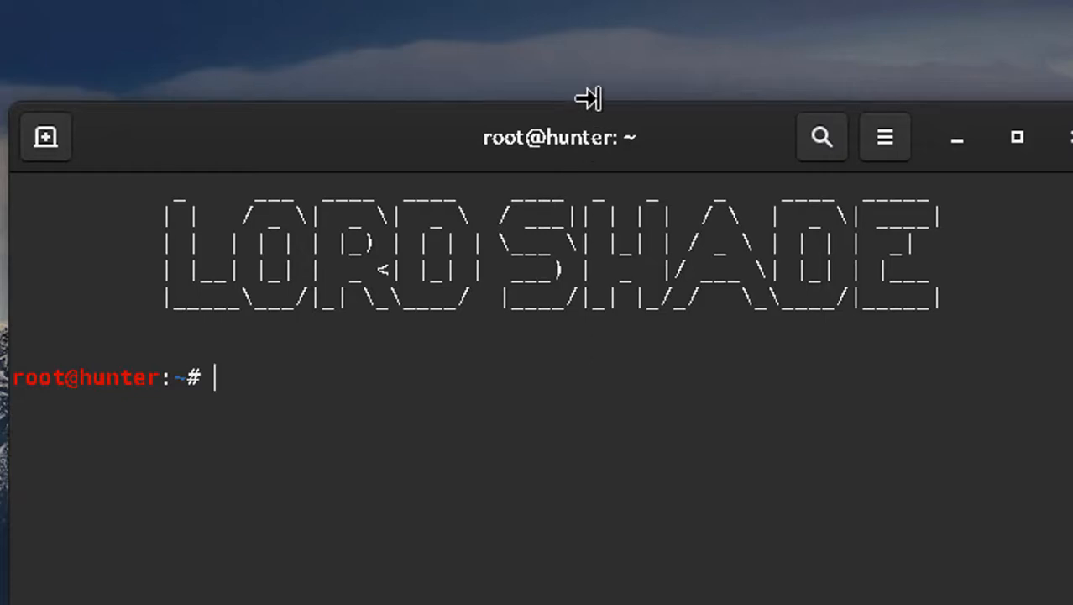